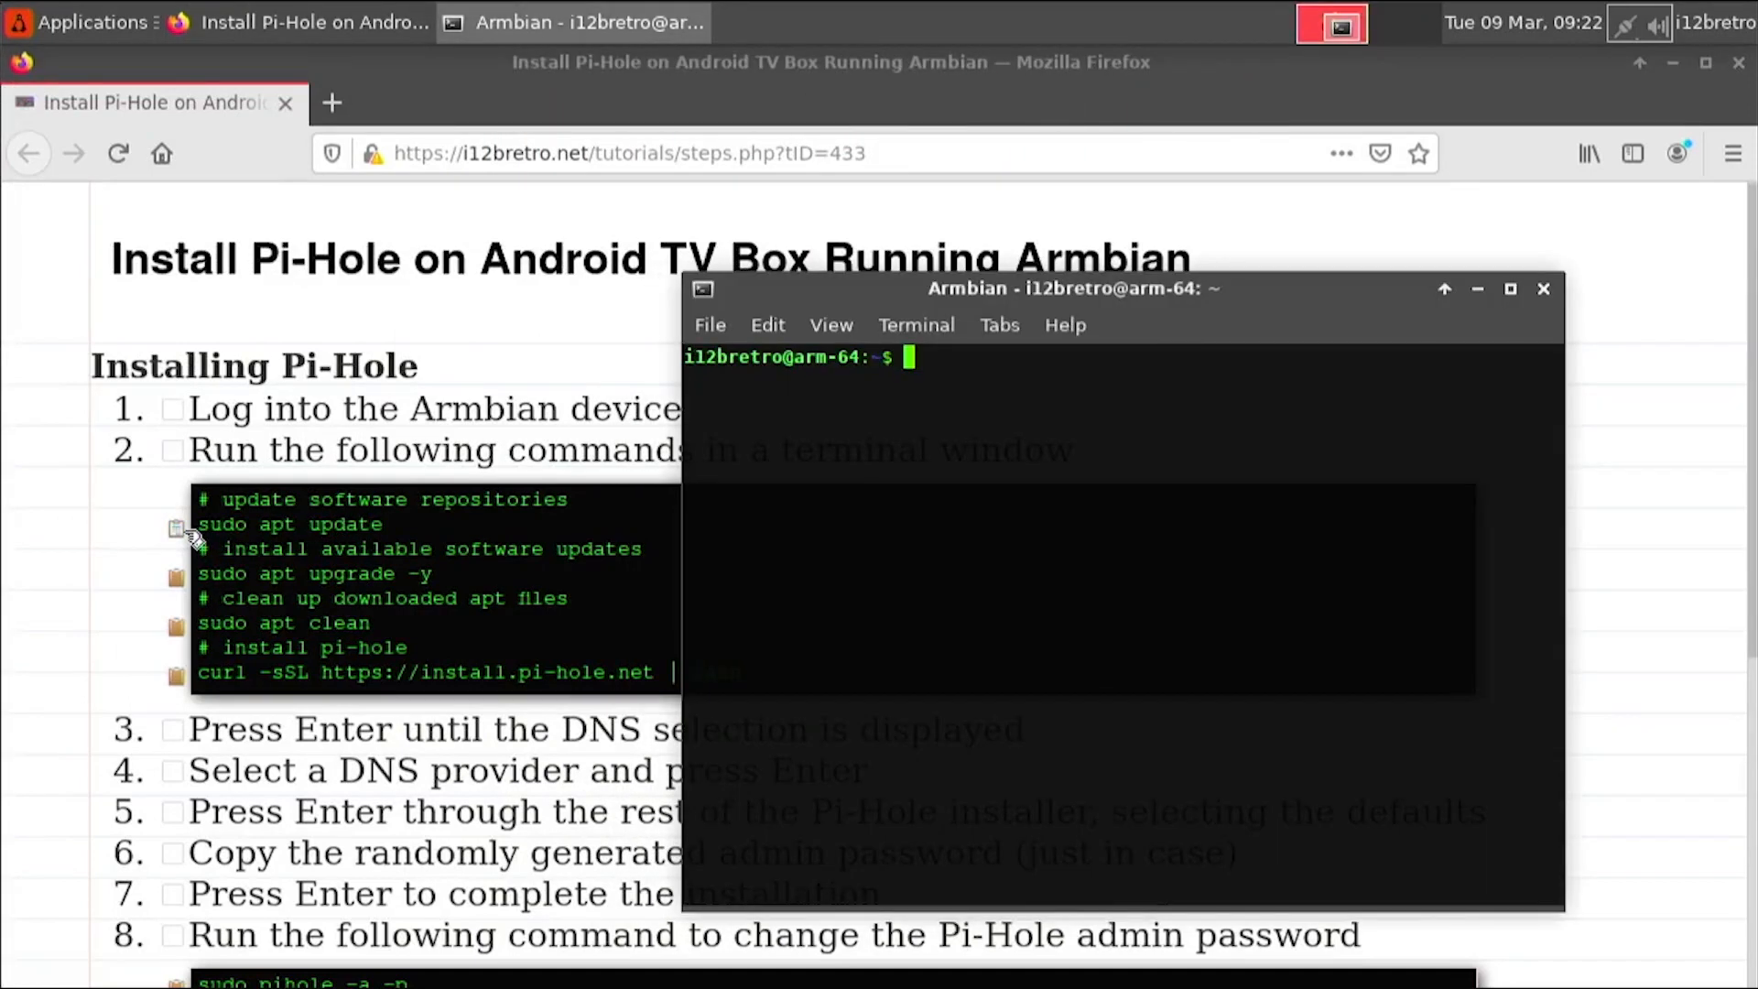
Step: Run sudo apt update, sudo apt upgrade -y and sudo apt clean to refresh and tidy packages
type("sudo apt update")
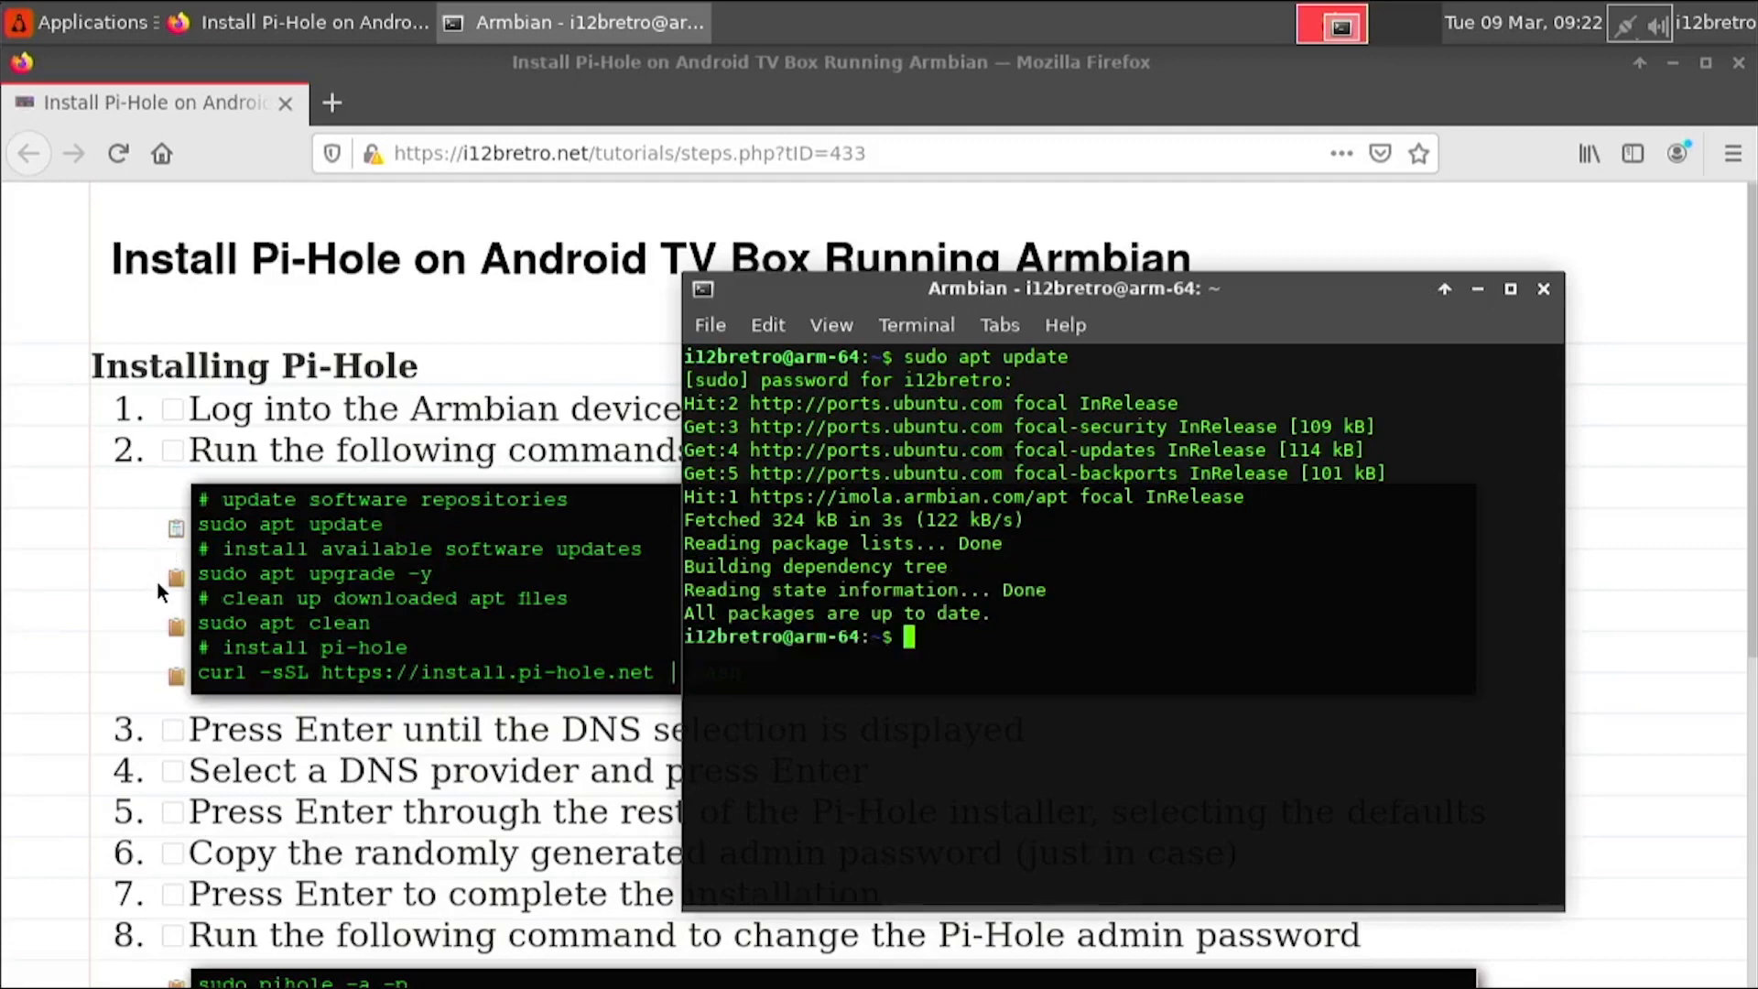
type("sudo apt upgrade -y")
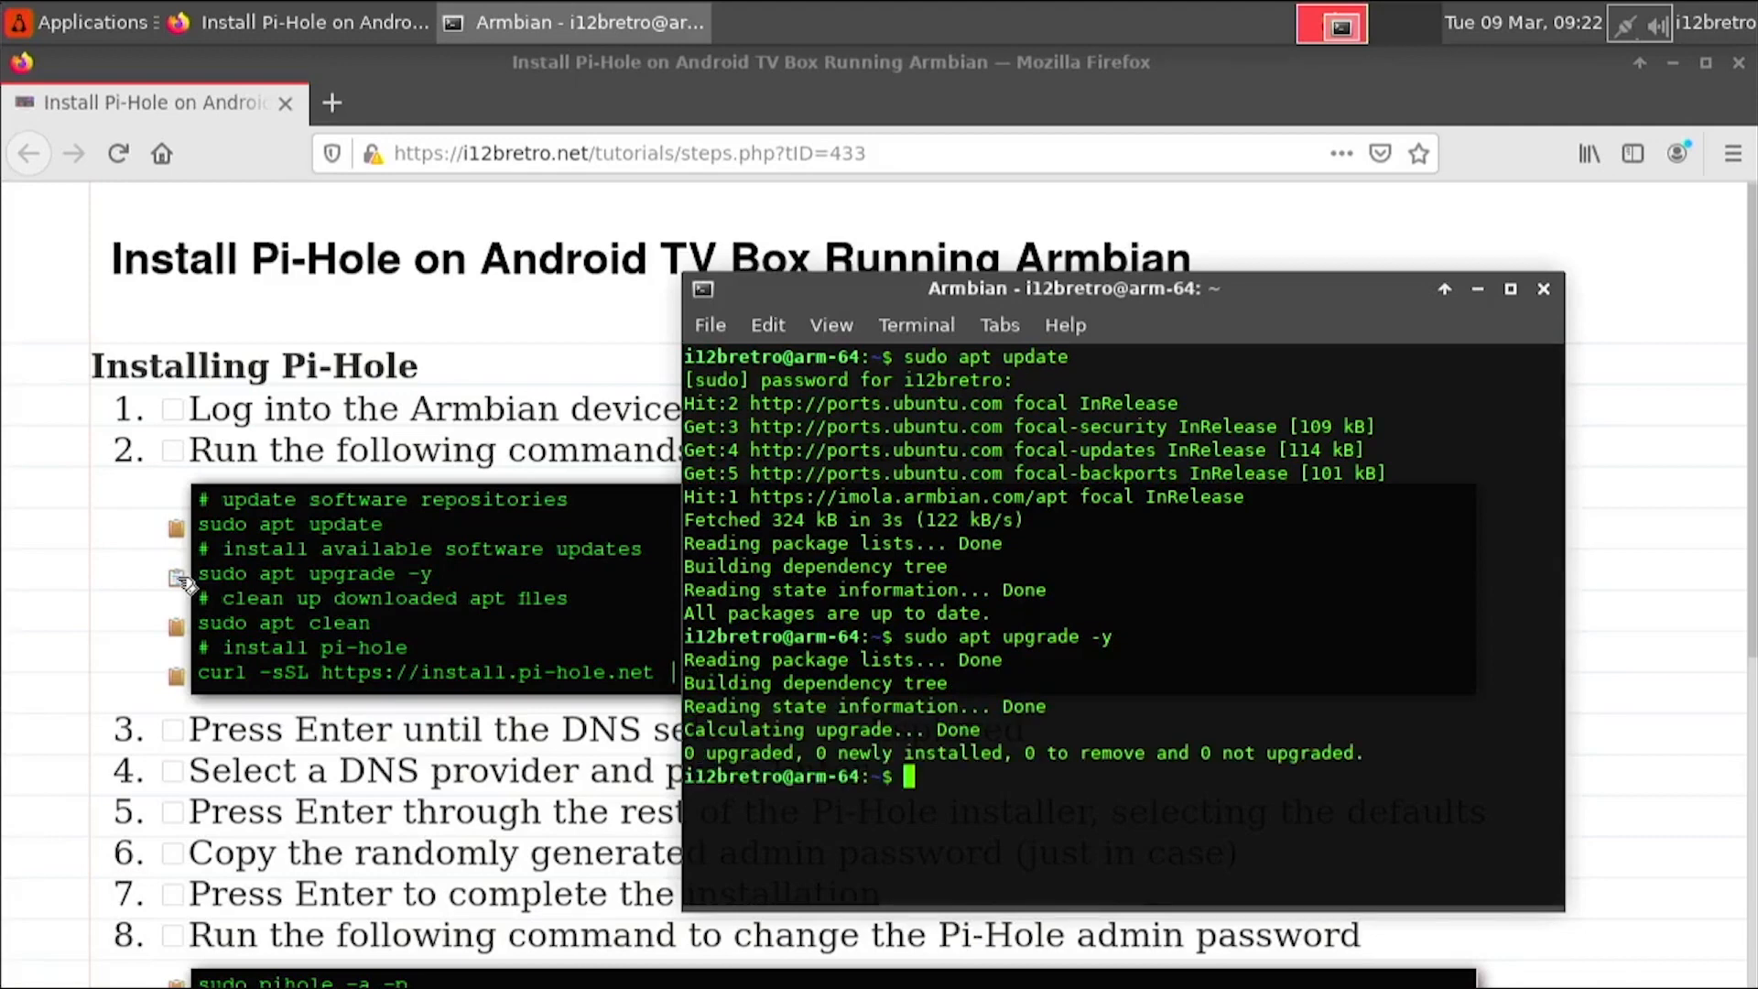
type("sudo apt clean")
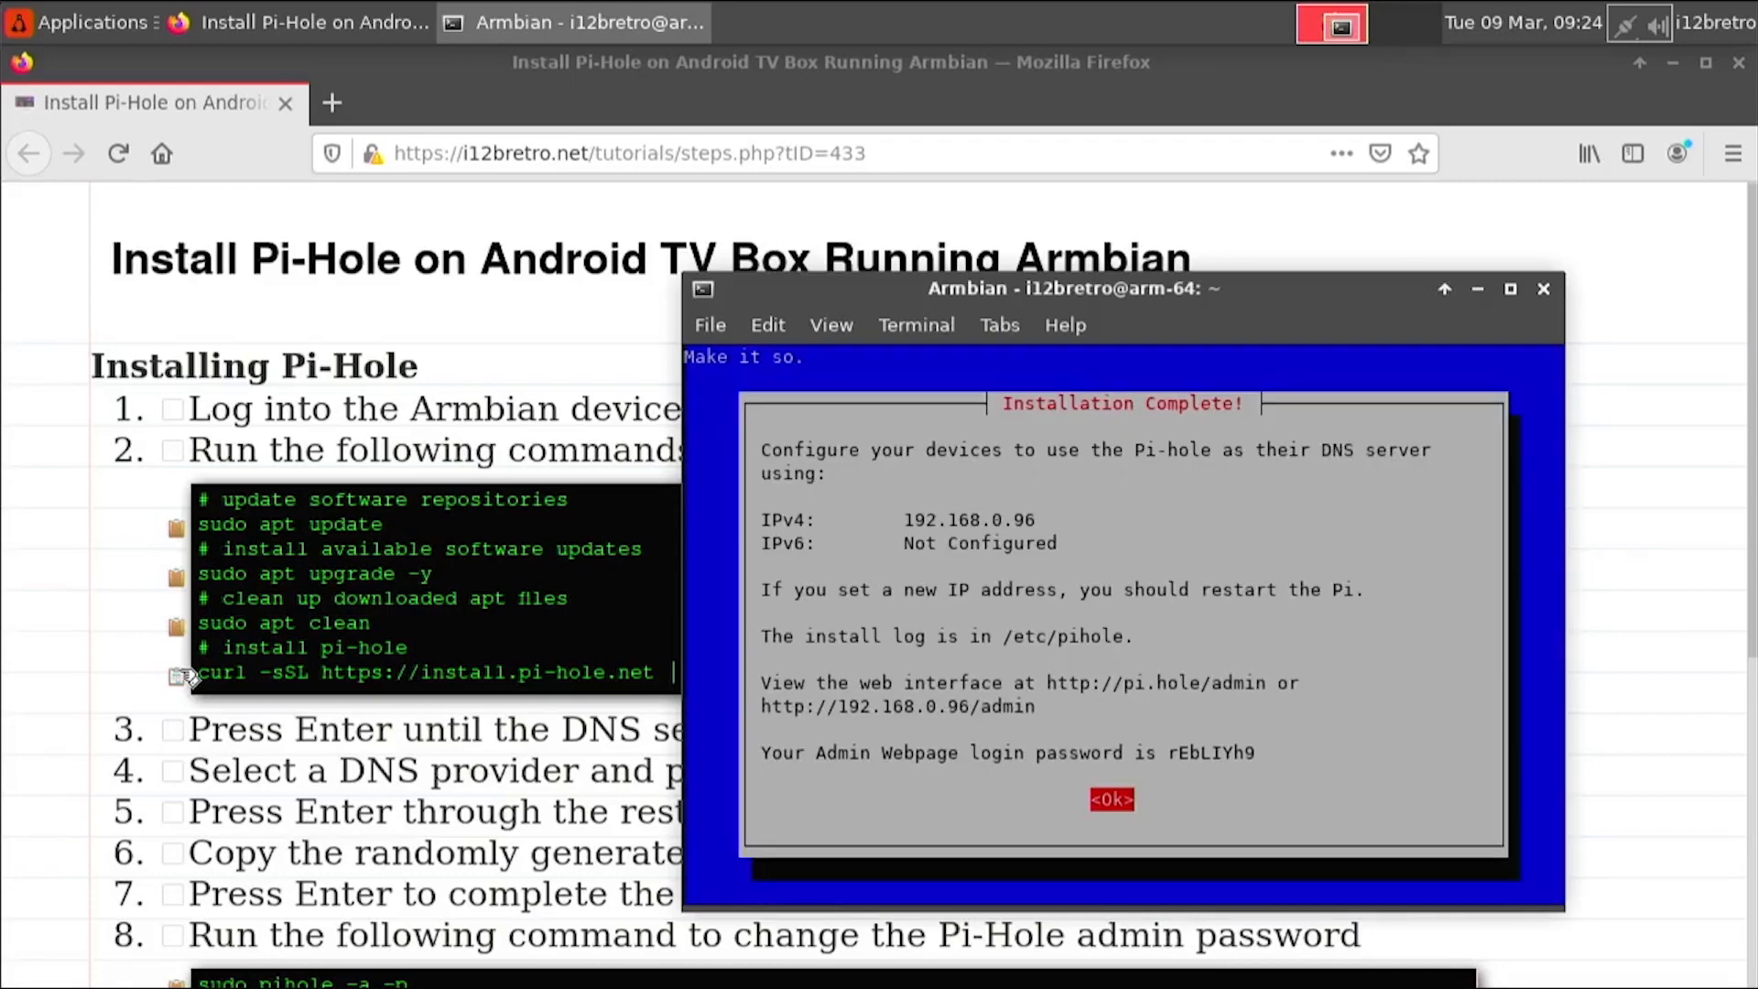
Step: Acknowledge the installer's Installation Complete message showing the DNS address and admin password
left_click(1111, 798)
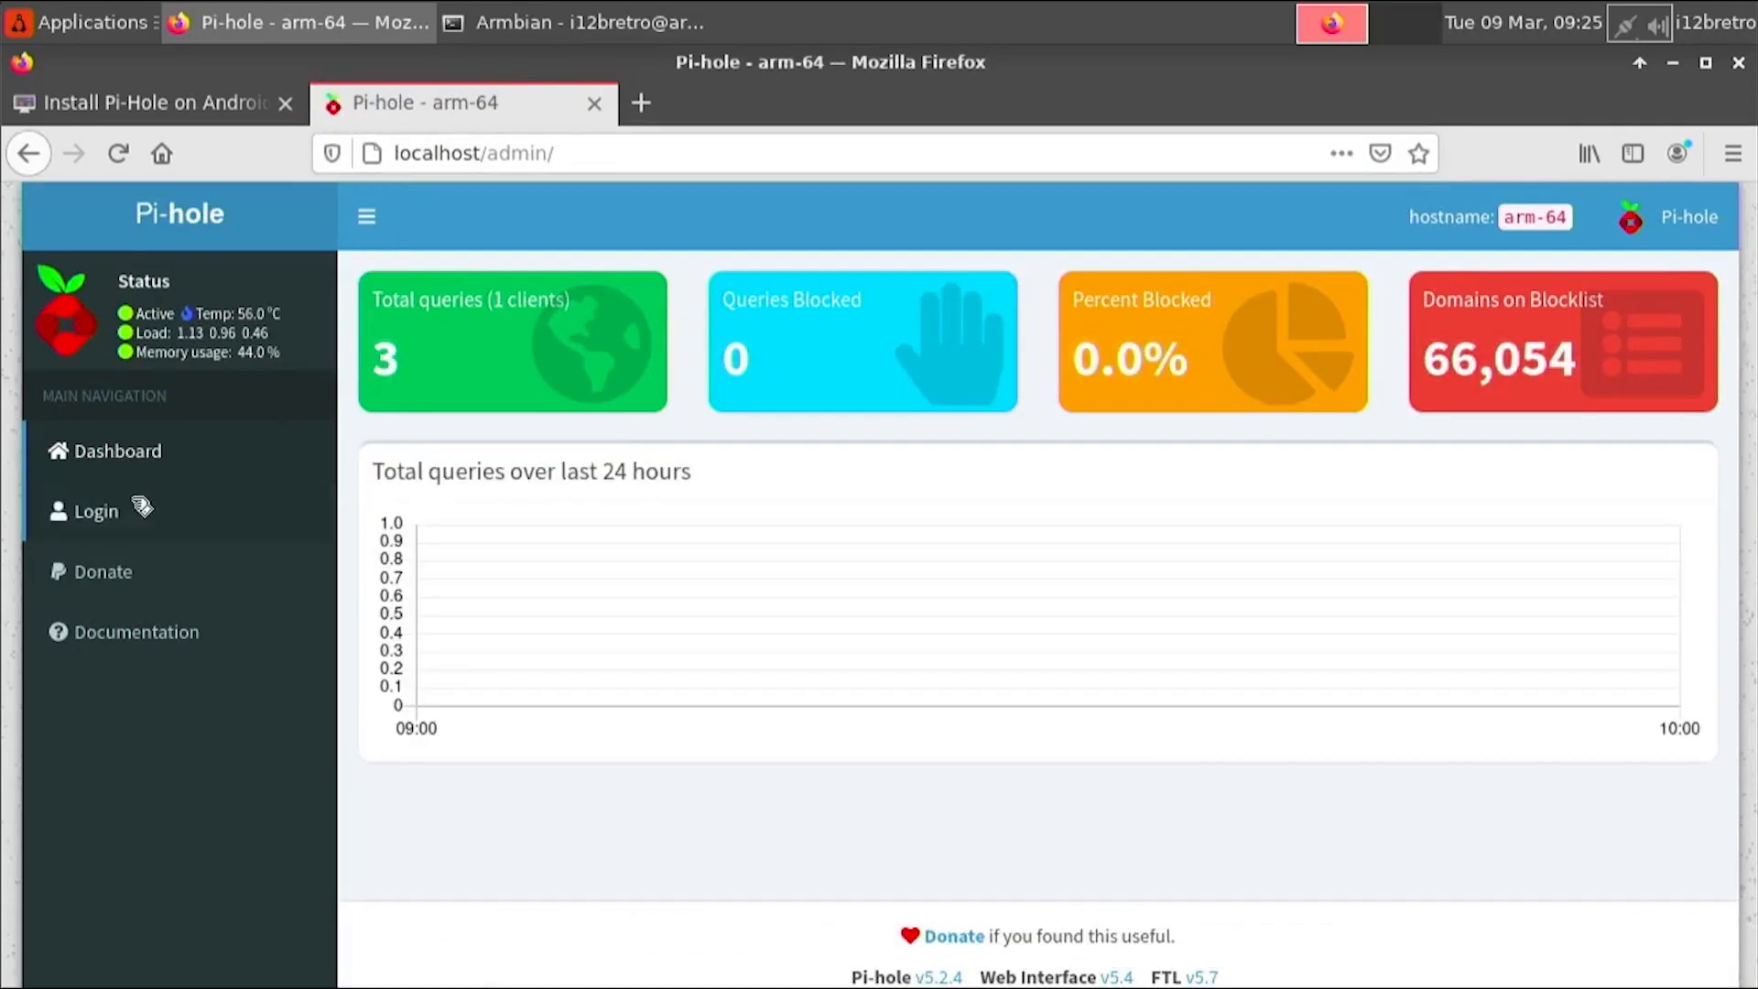
Step: Log in to the localhost Pi-hole dashboard with the admin password, then return to the tutorial page
left_click(95, 513)
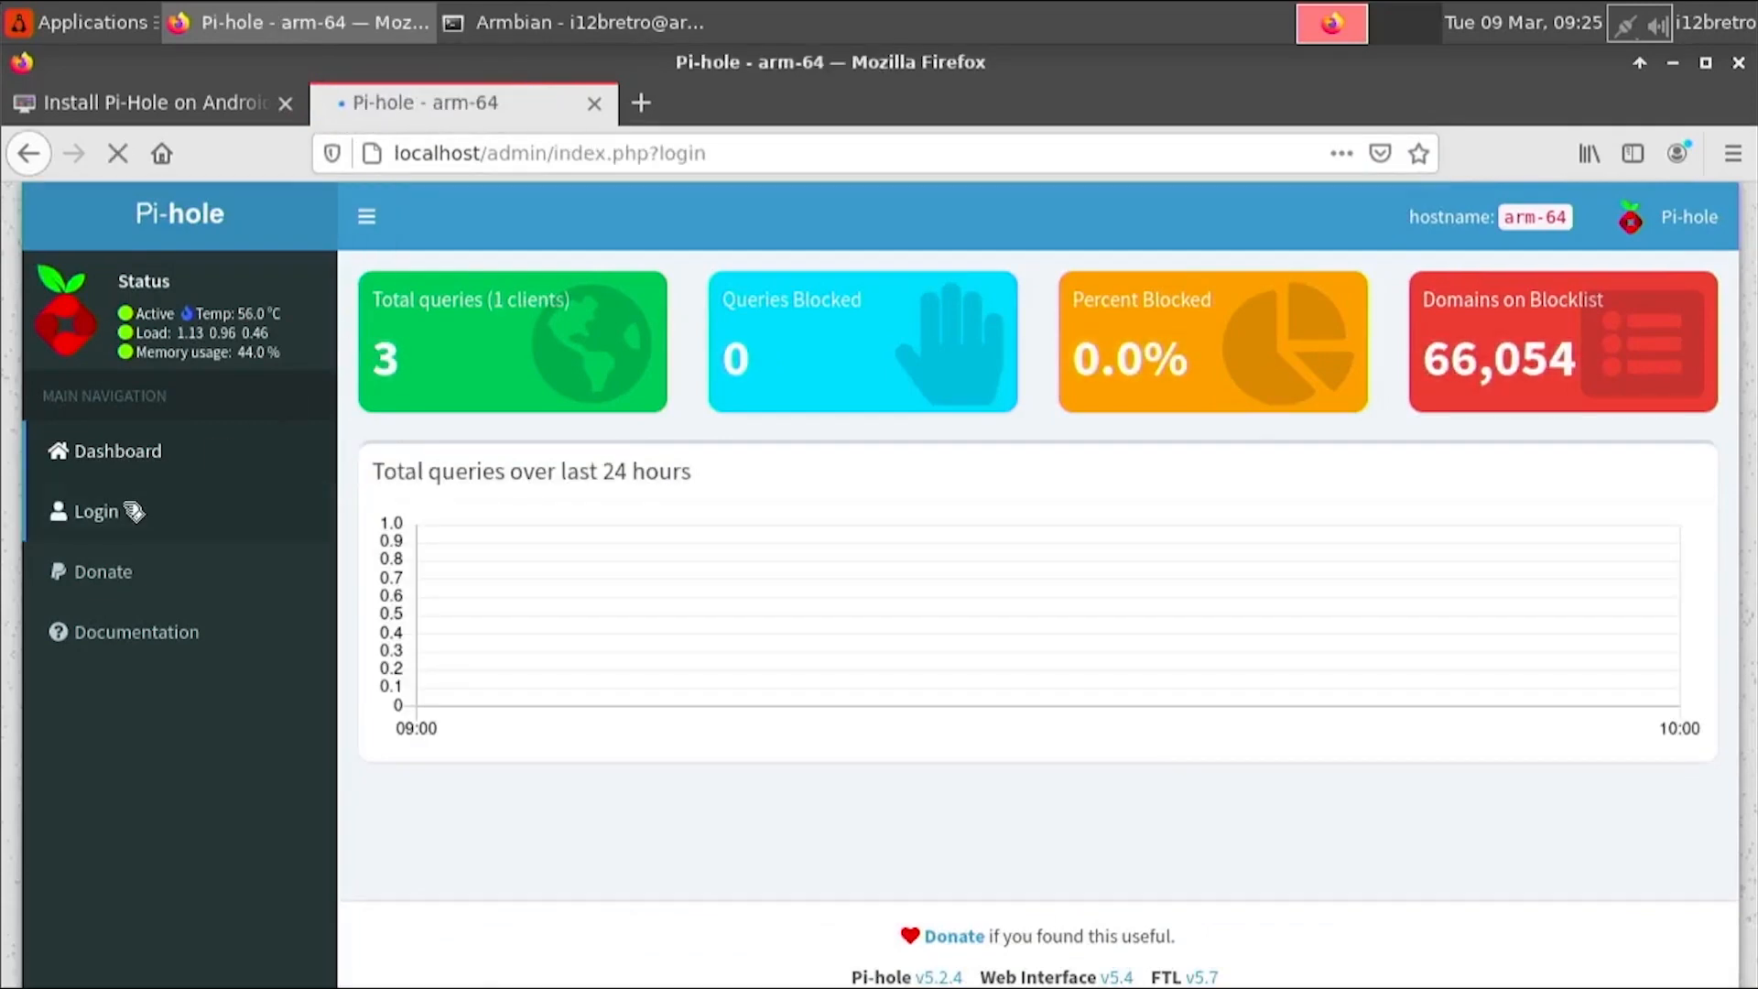
left_click(95, 513)
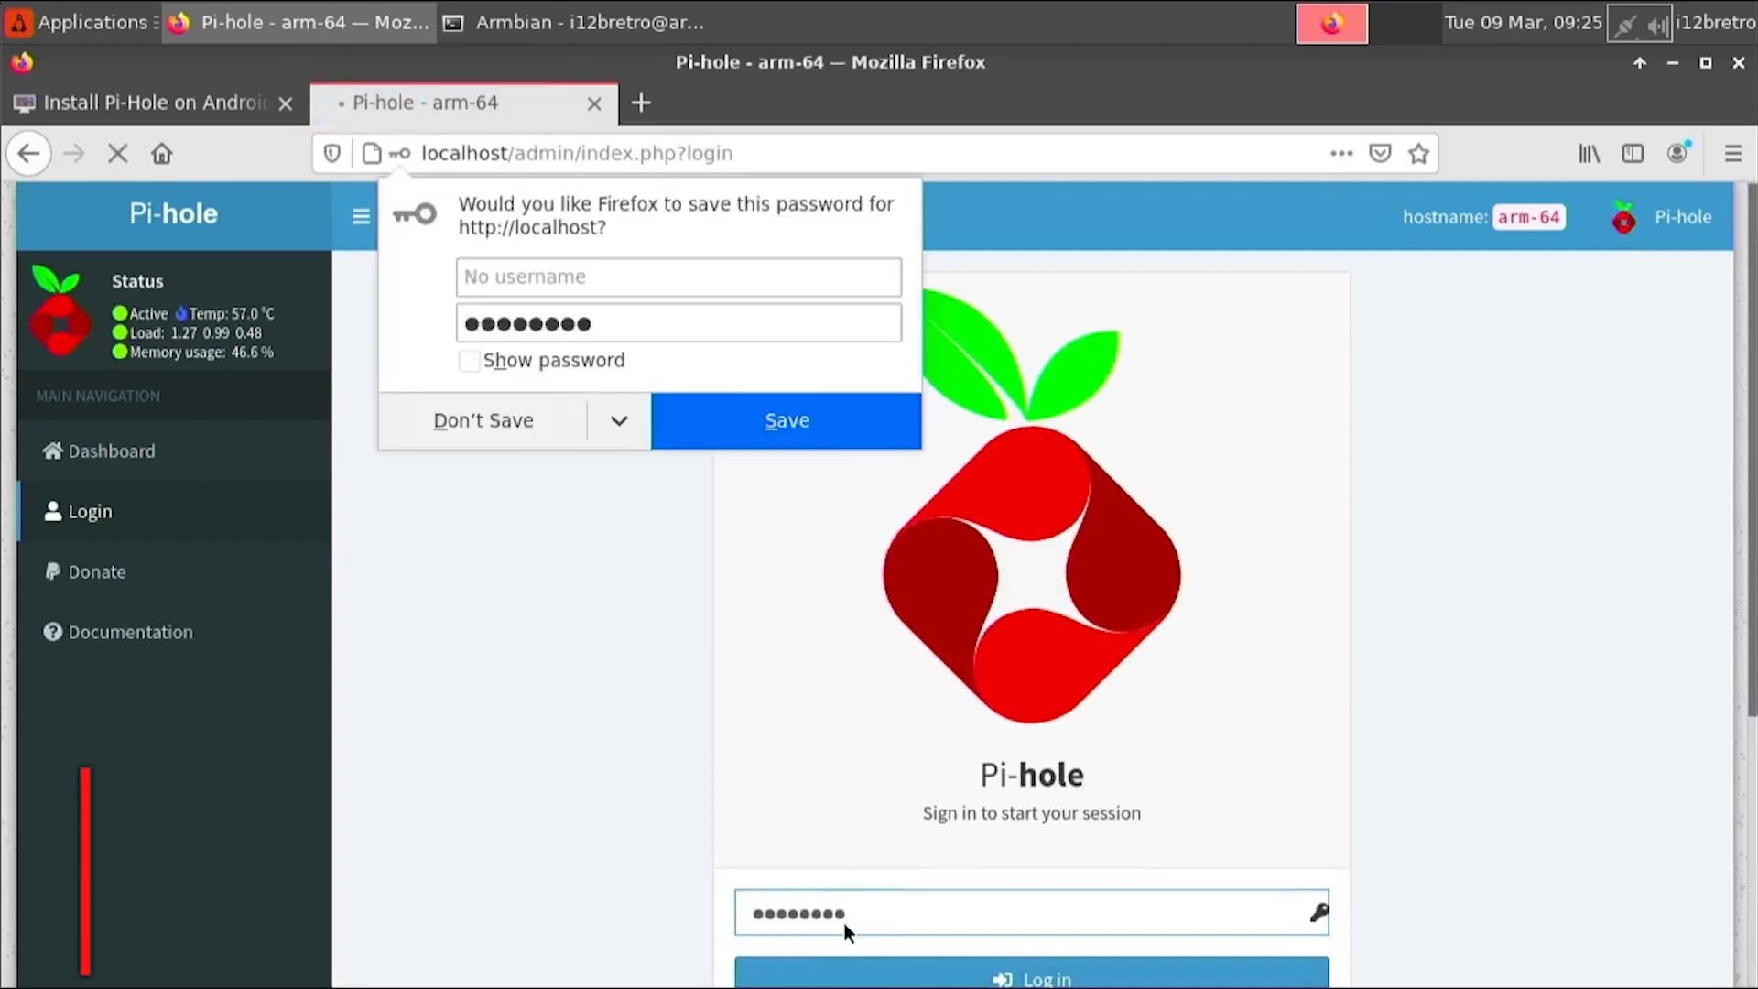
left_click(1029, 974)
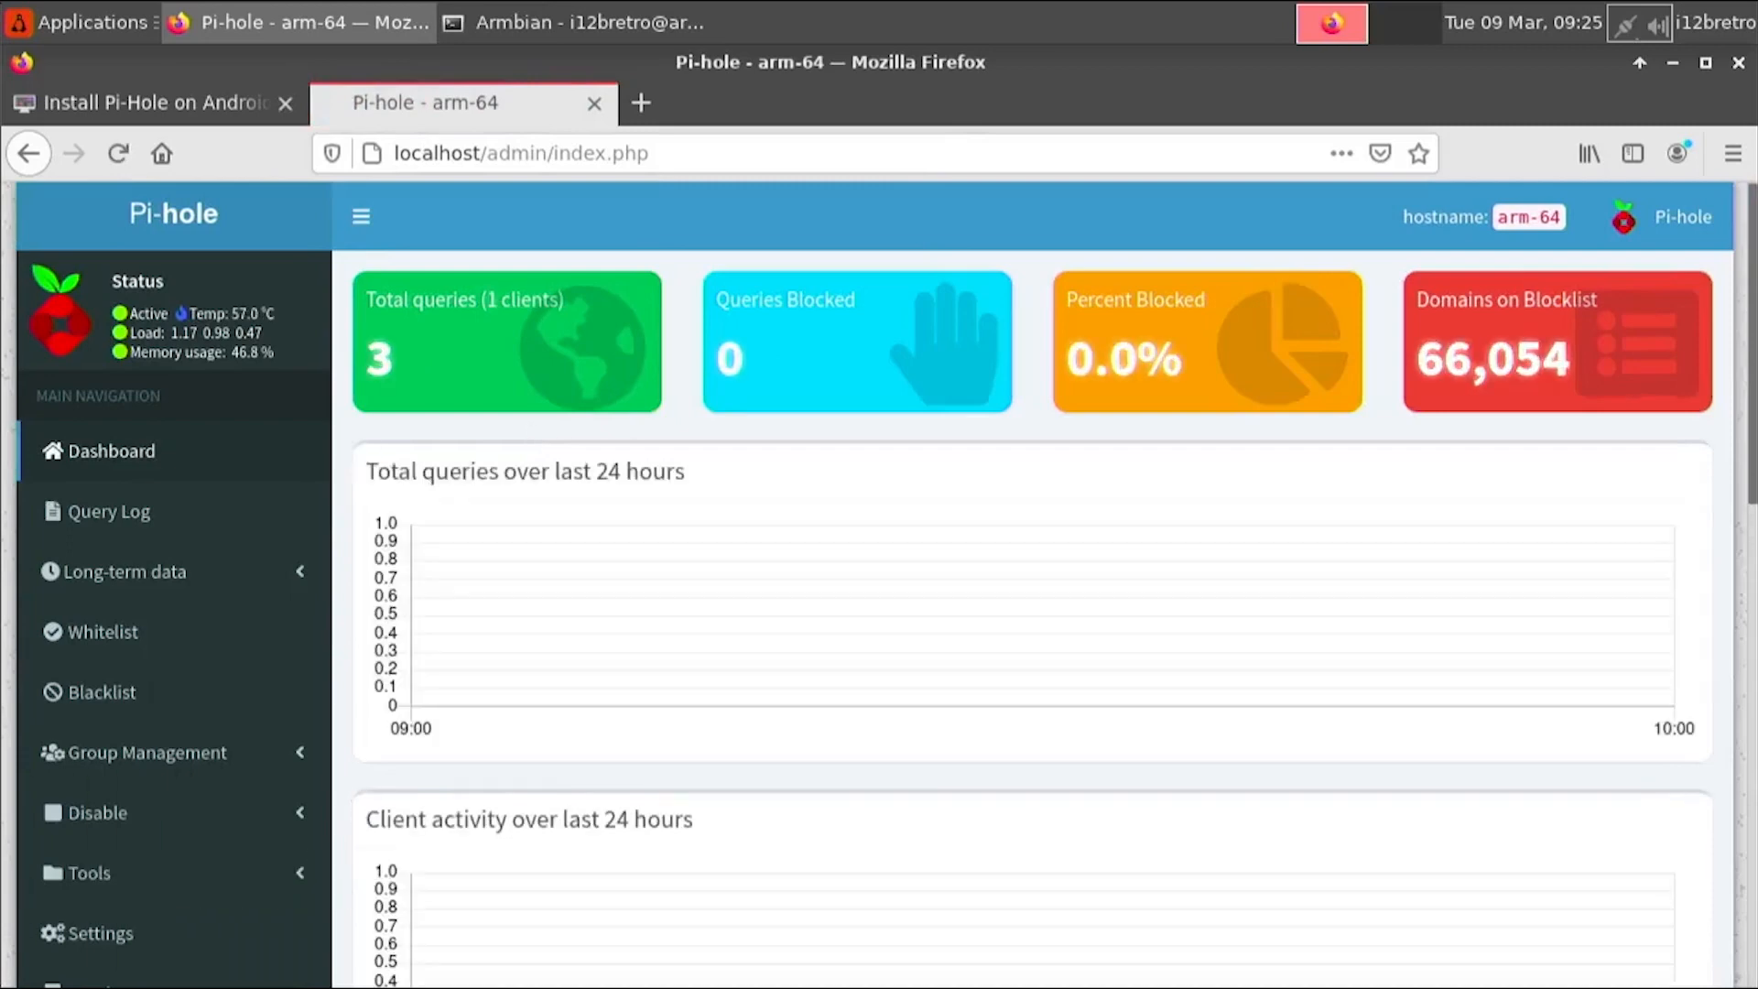
left_click(147, 102)
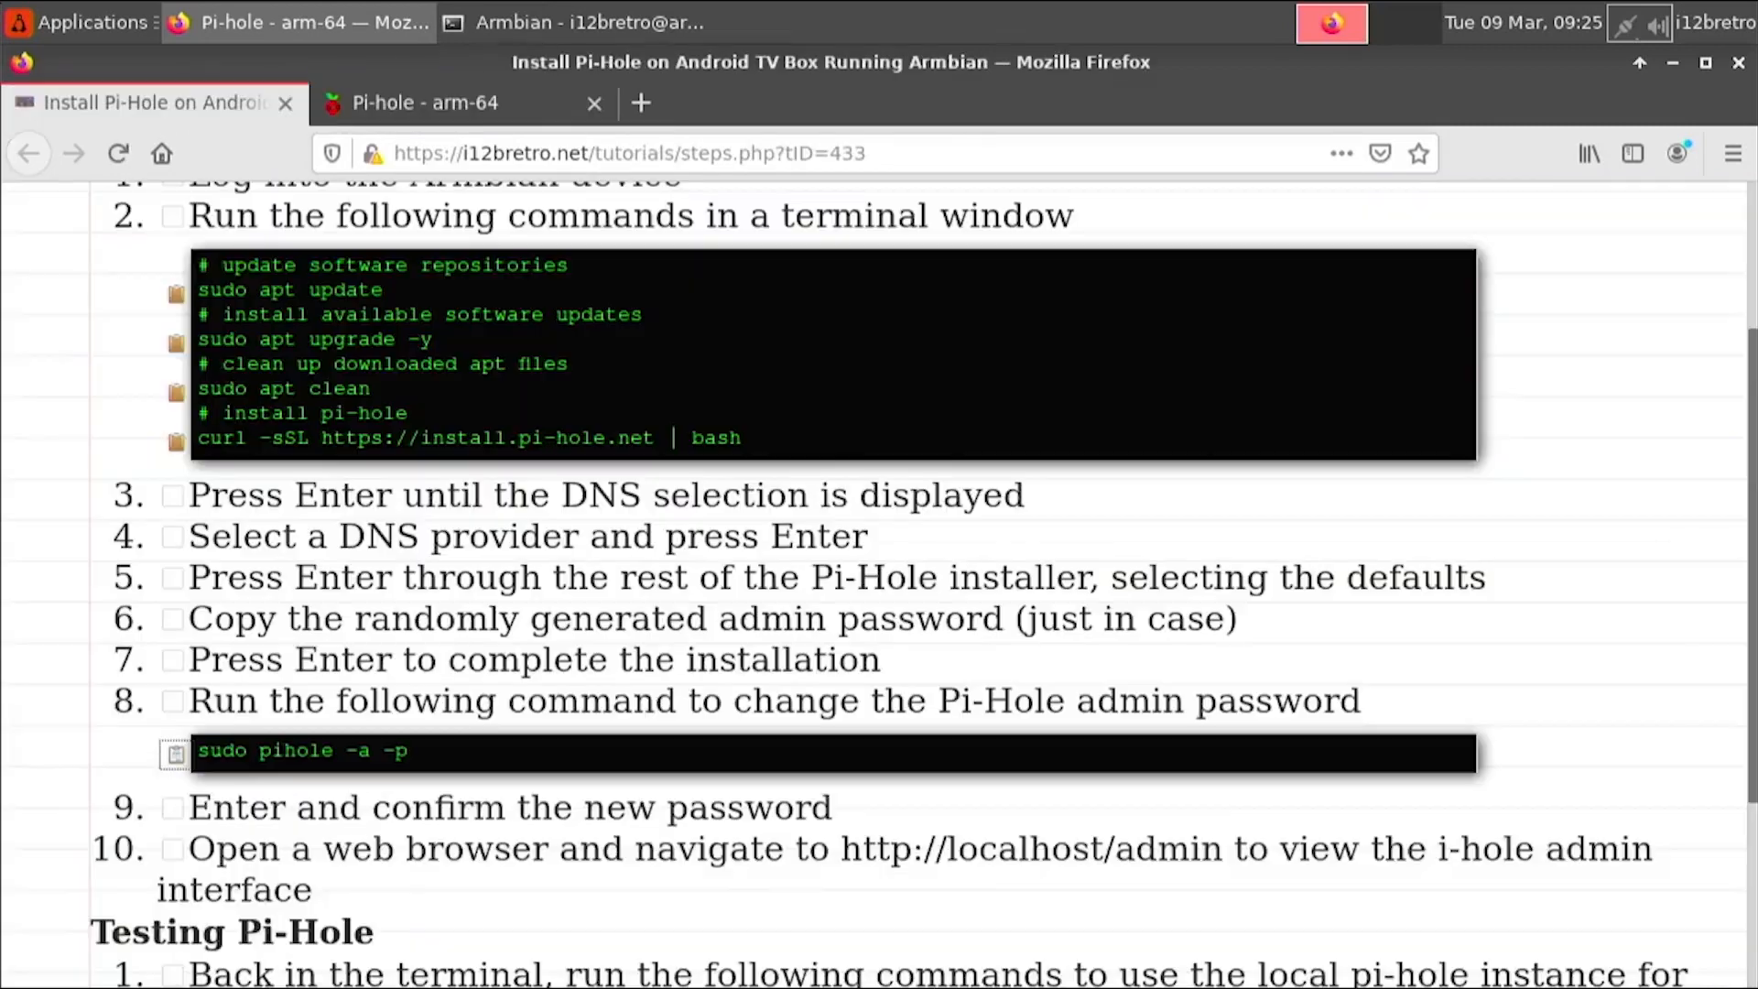
Step: Edit /etc/resolv.conf in nano to add nameserver 127.0.0.1 first and save with Ctrl+O
scroll("down", 3)
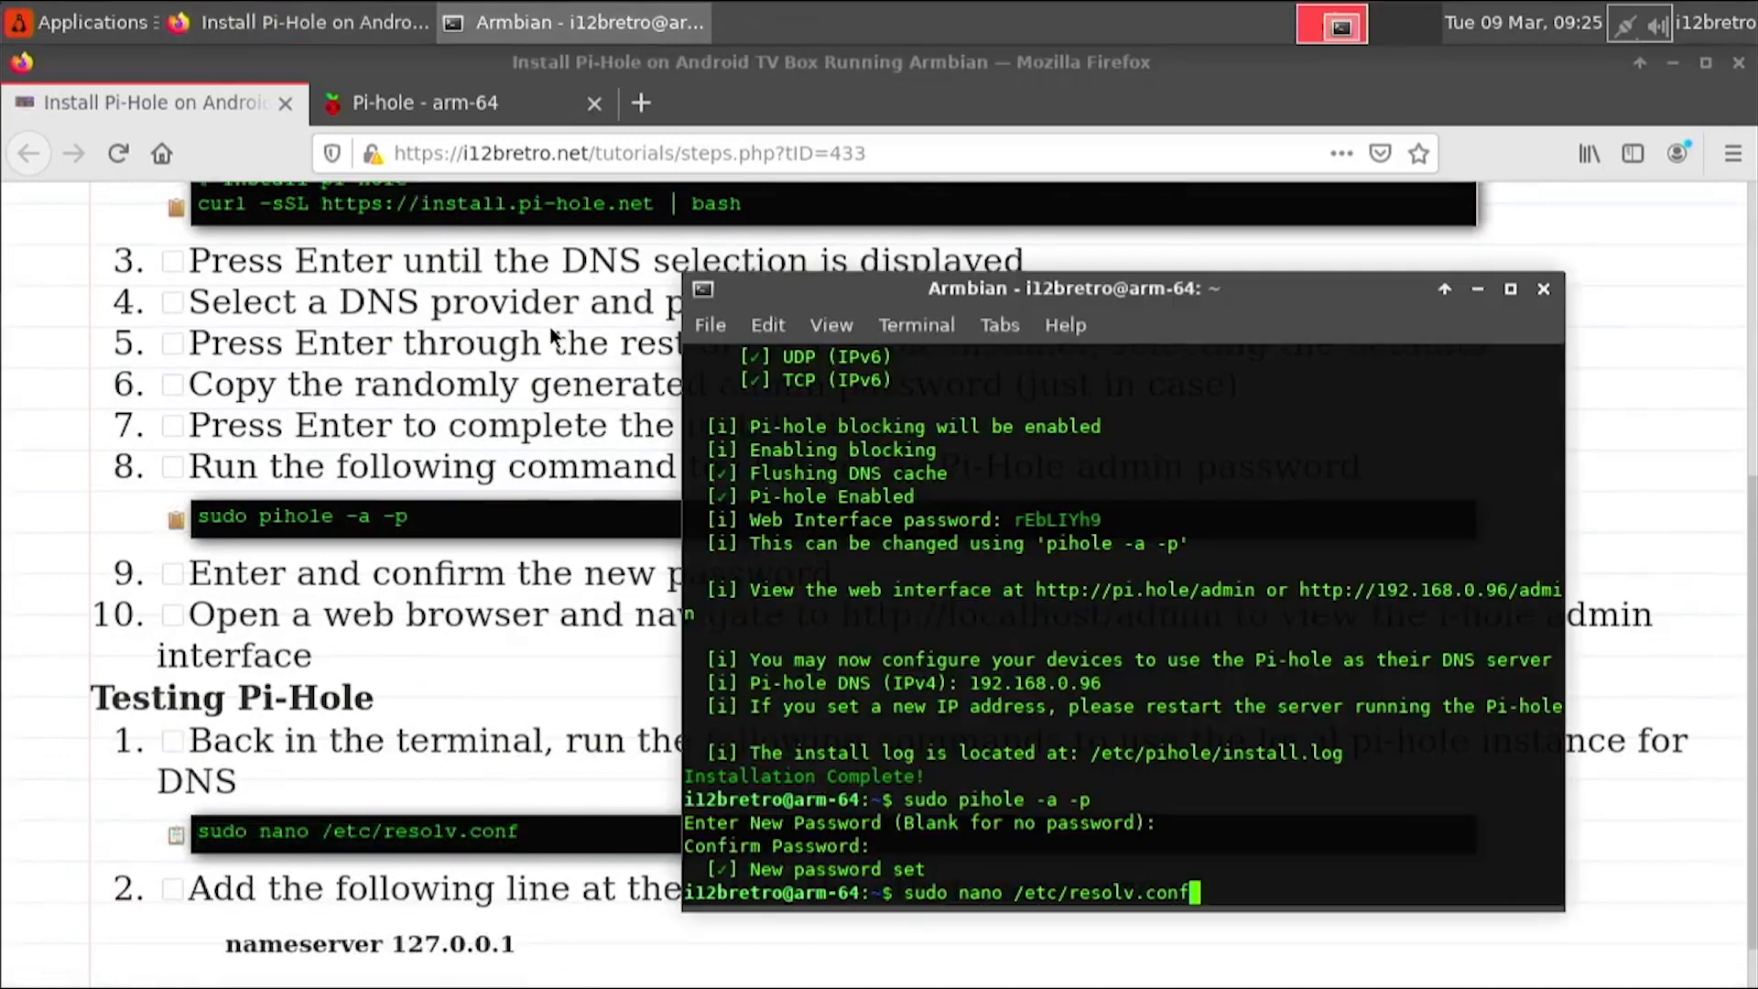
key("Return")
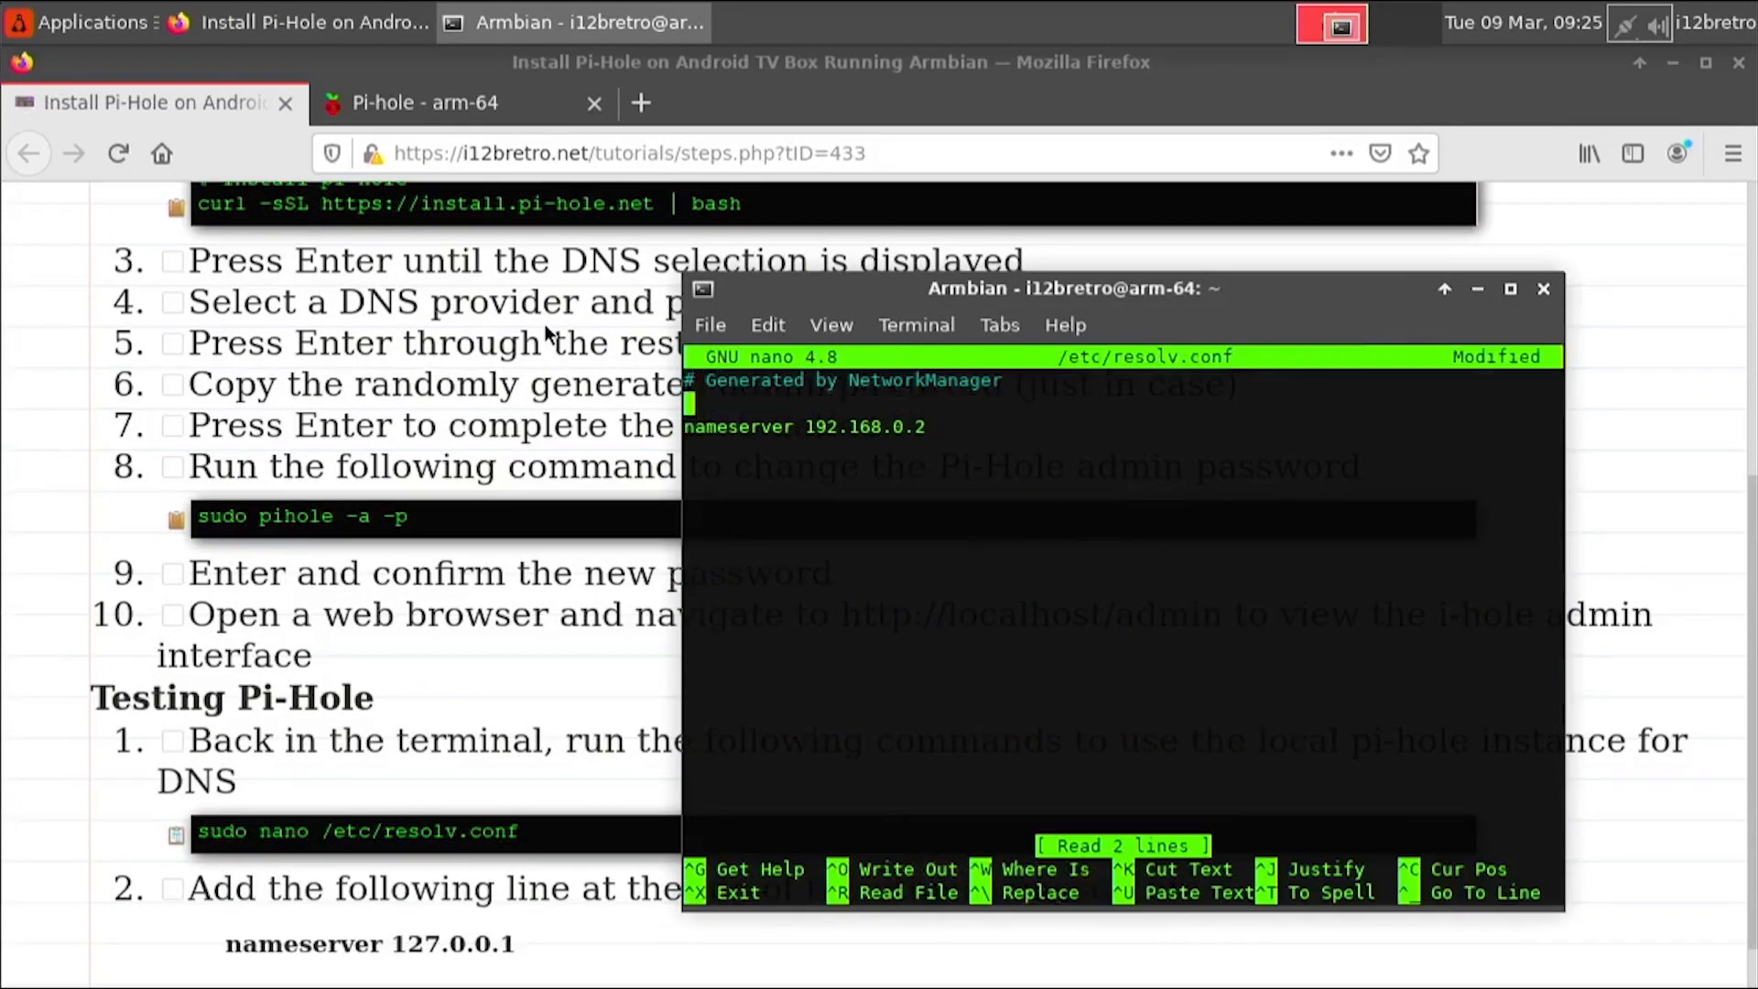
type("nameserver 127.0.0.1")
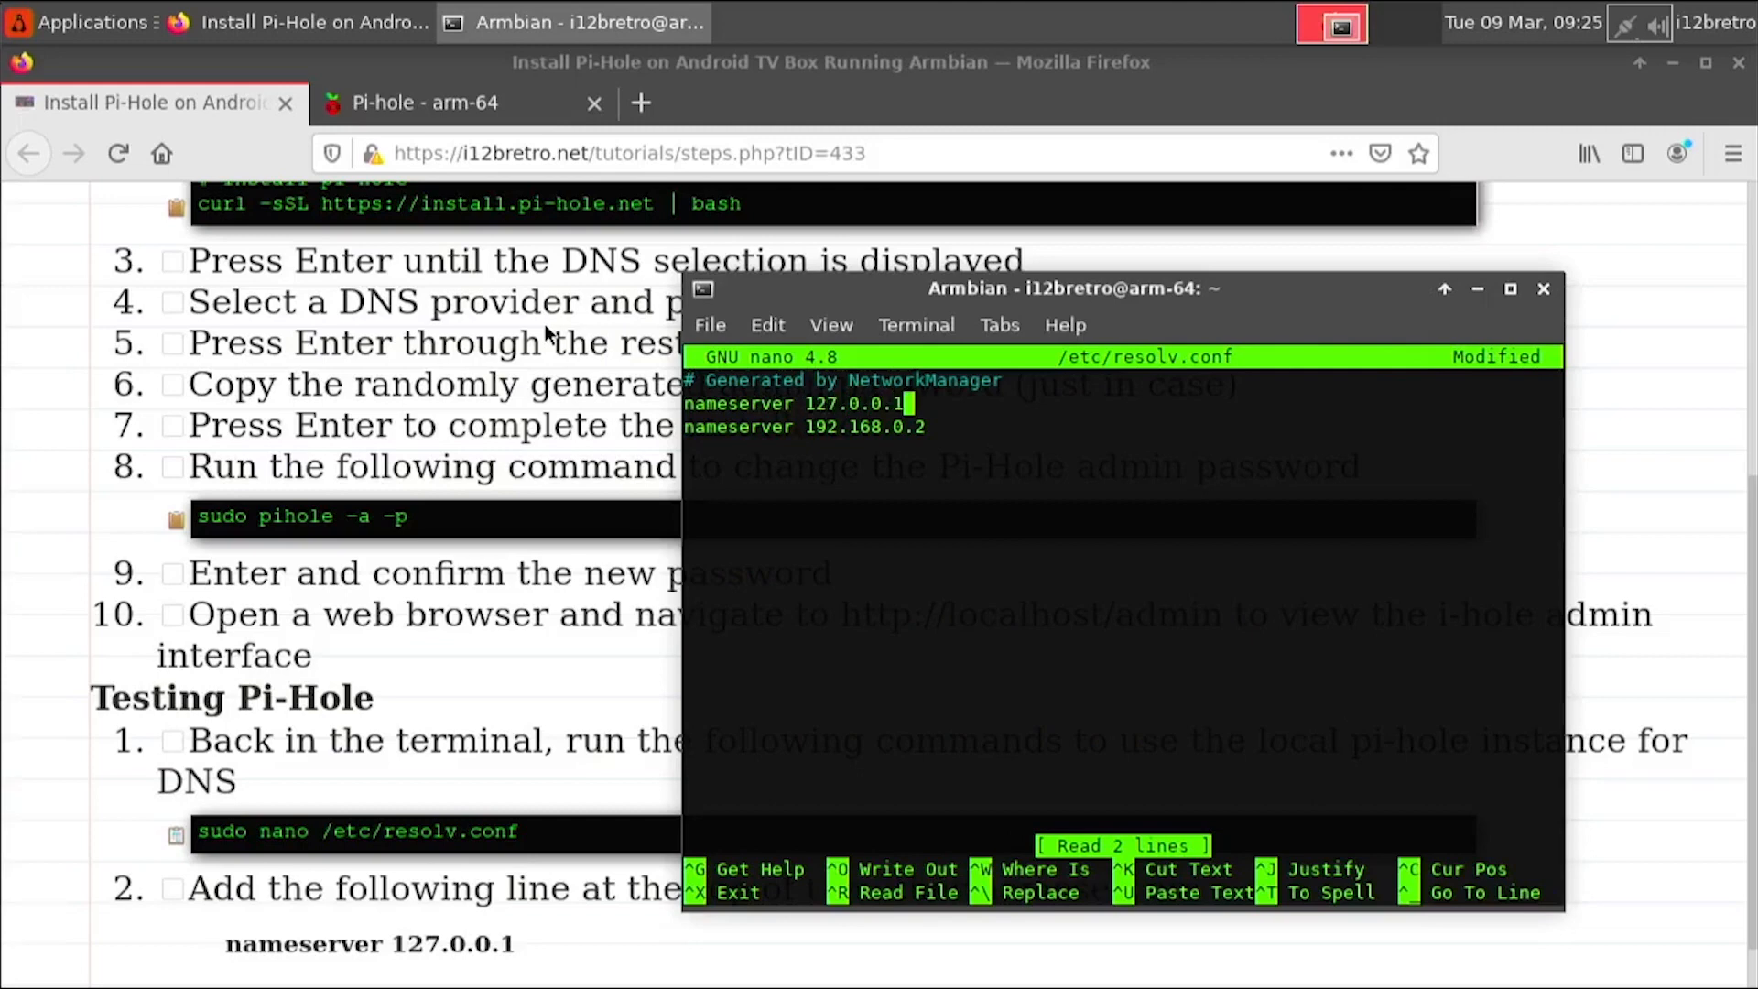
key("ctrl+o")
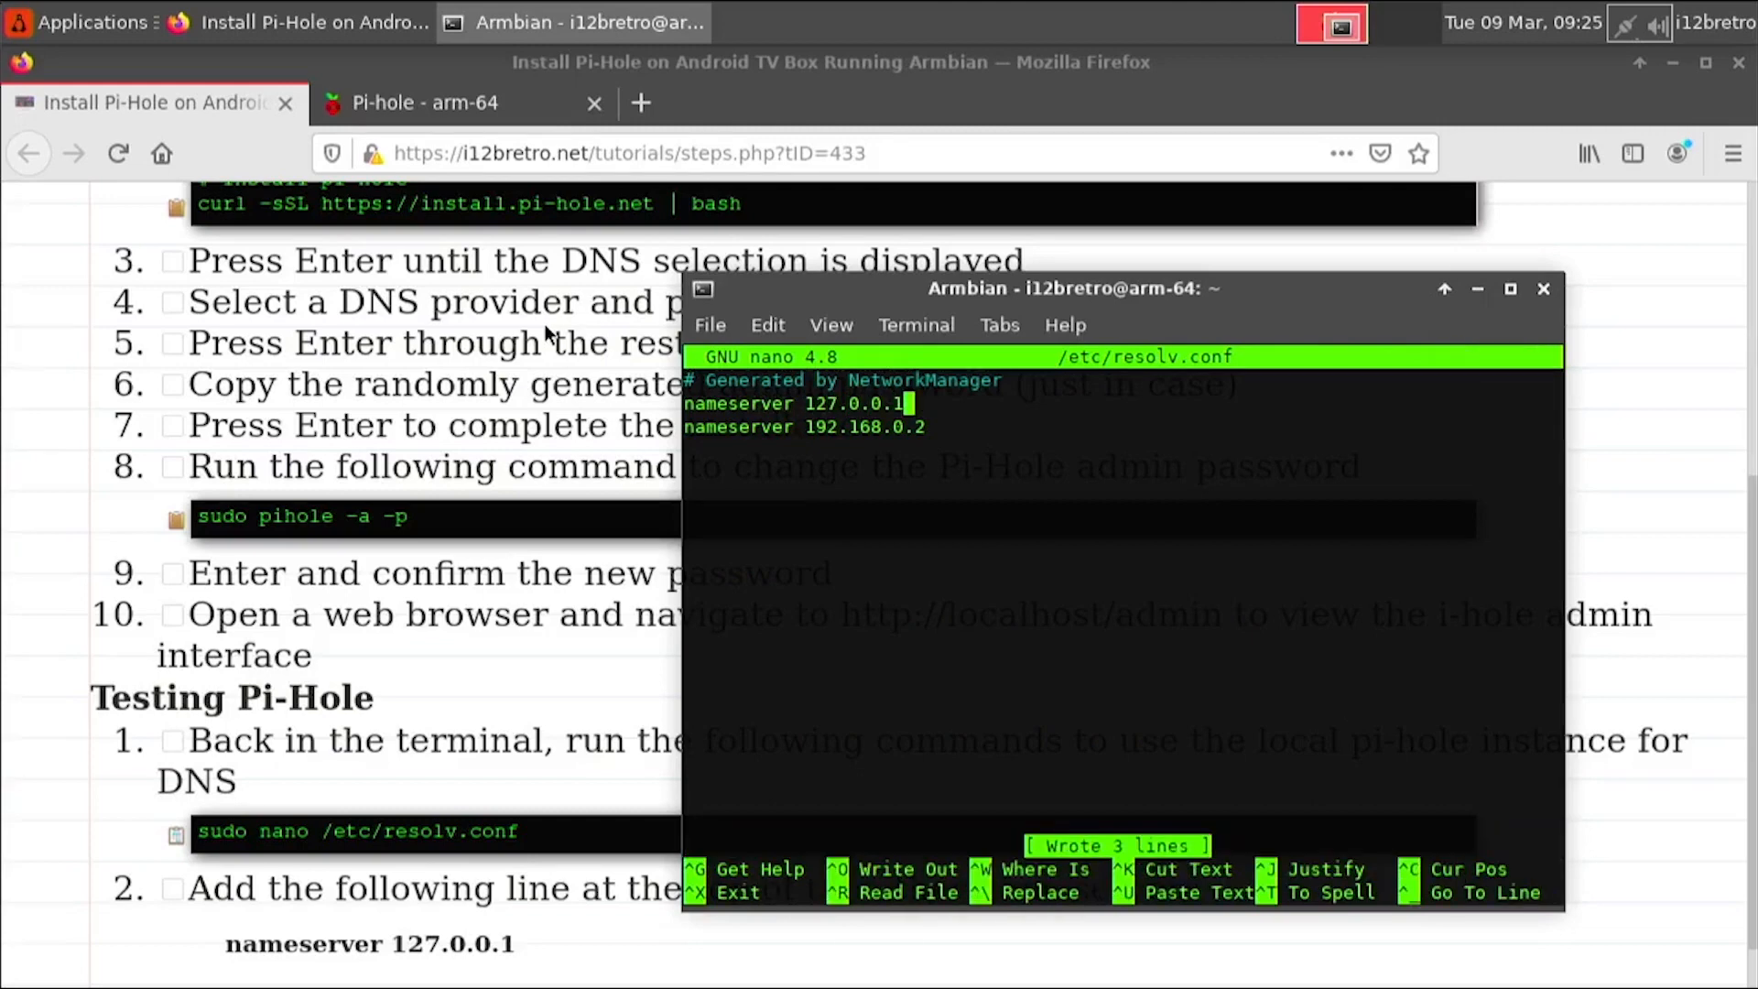
left_click(425, 102)
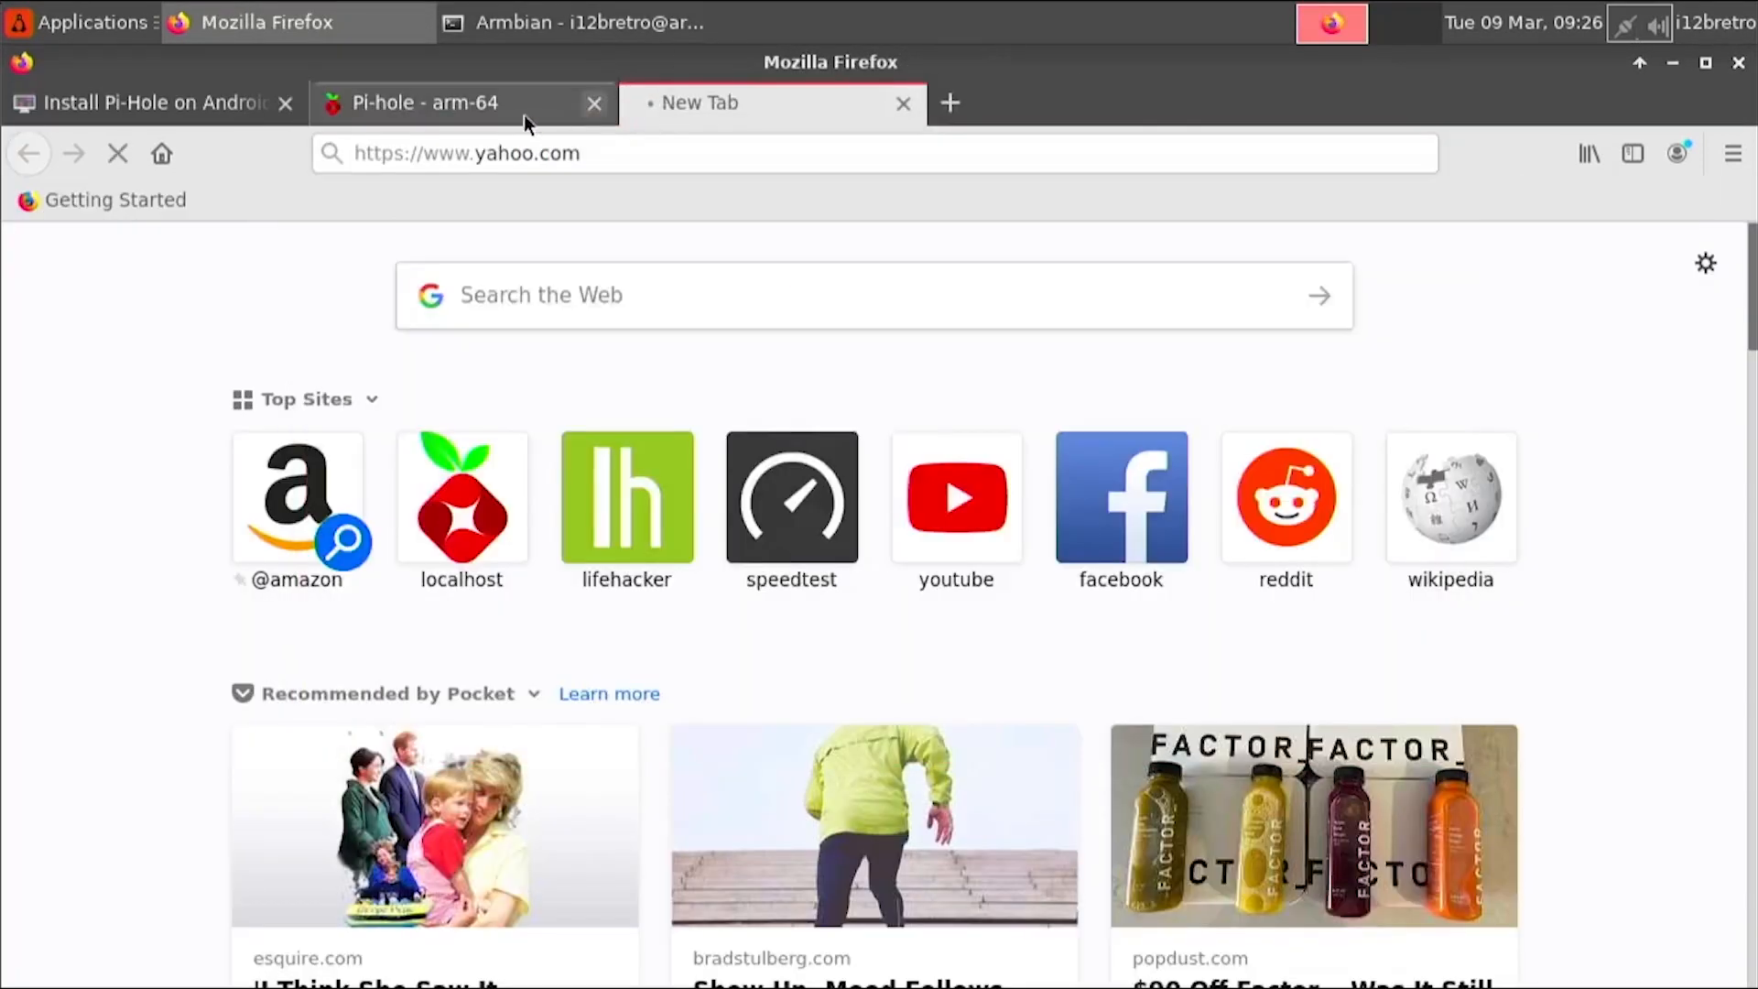
Step: View the dashboard now reporting 17 queries with 6 blocked (35.3%) after browsing yahoo.com
left_click(441, 102)
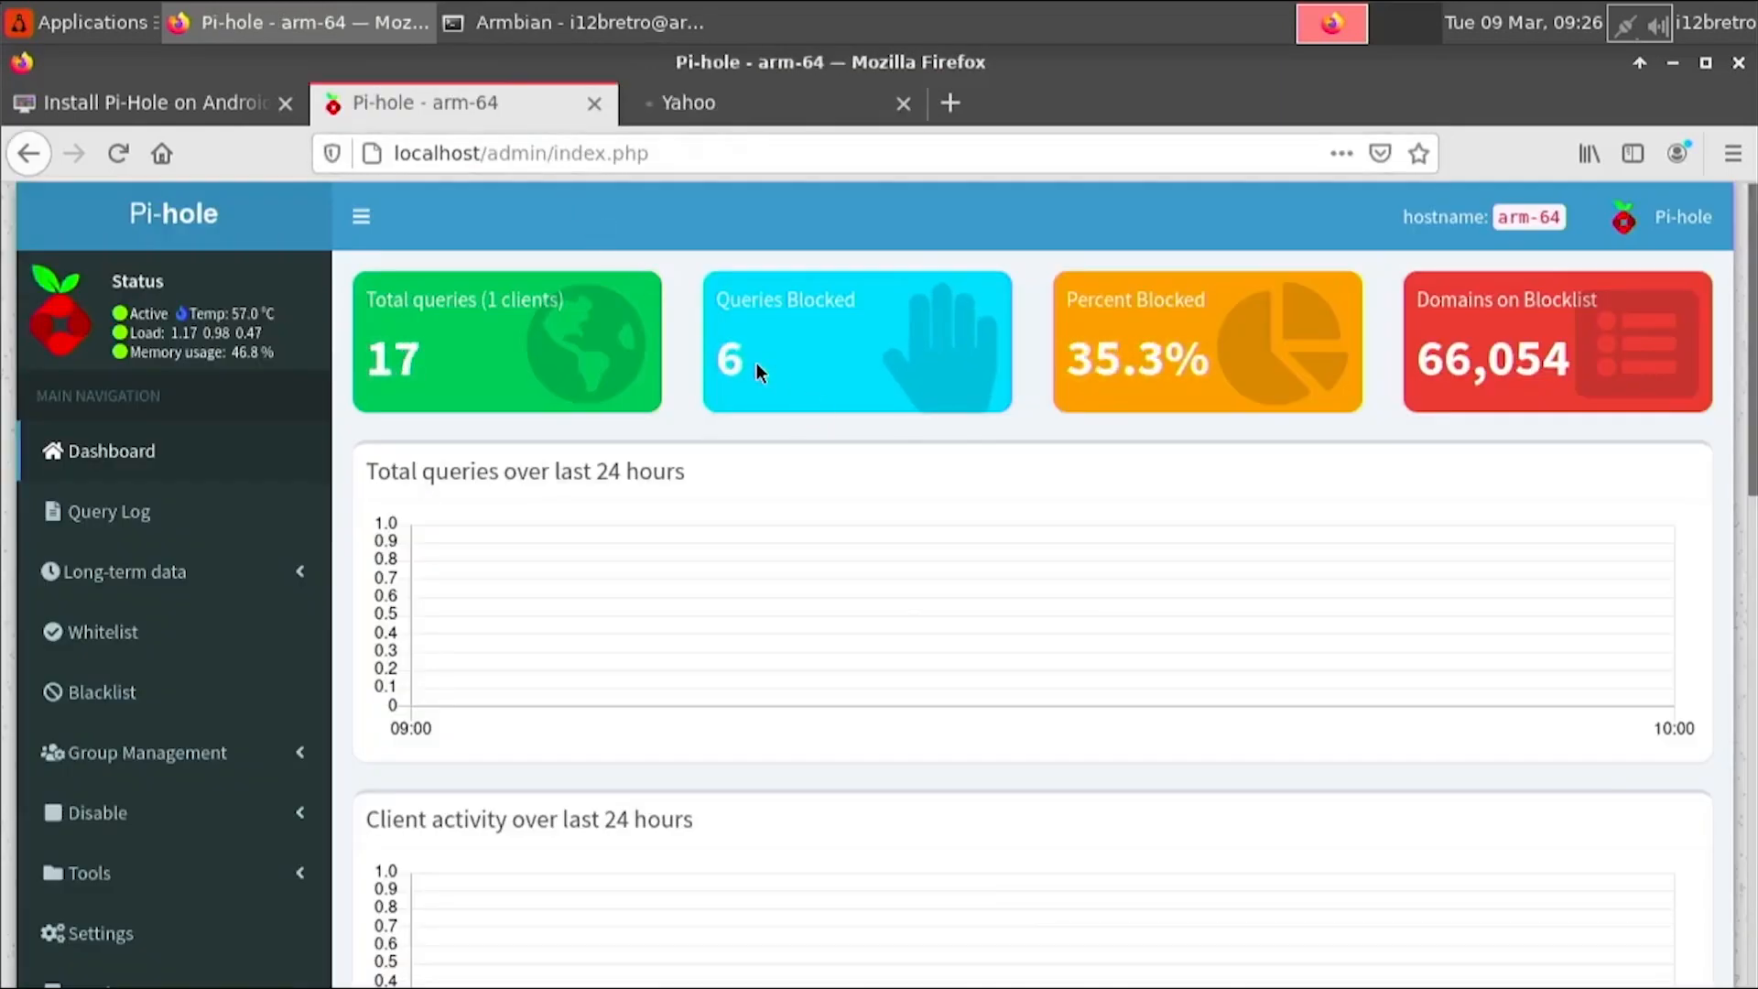